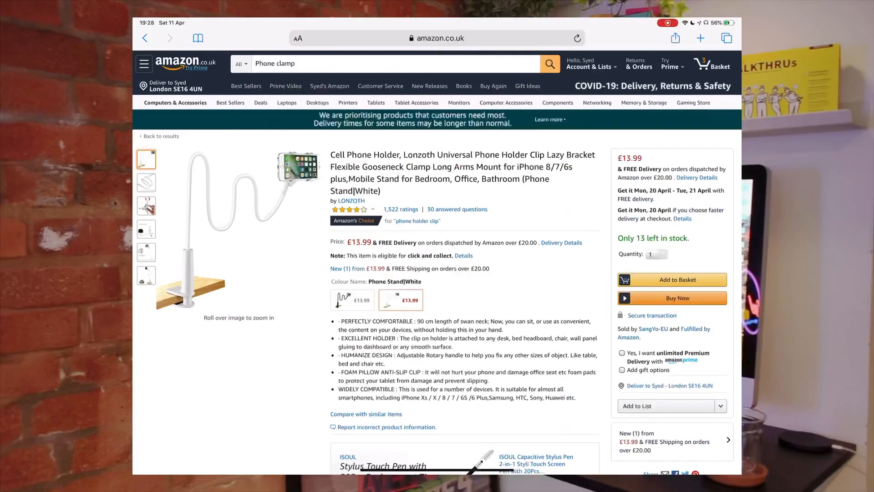
View the white gooseneck holder's enlarged gallery images: phone grip close-up and 360-degree ball joint
{"action": "left_click", "coordinate": [234, 223]}
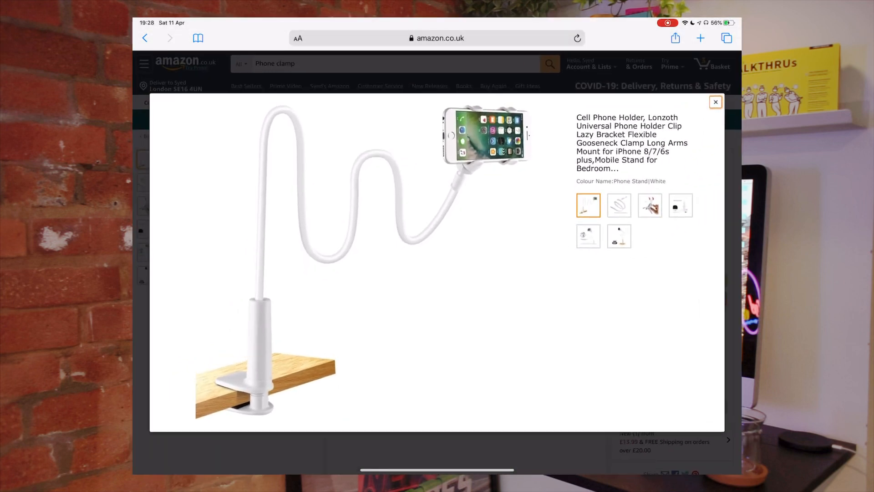
{"action": "left_click", "coordinate": [649, 205]}
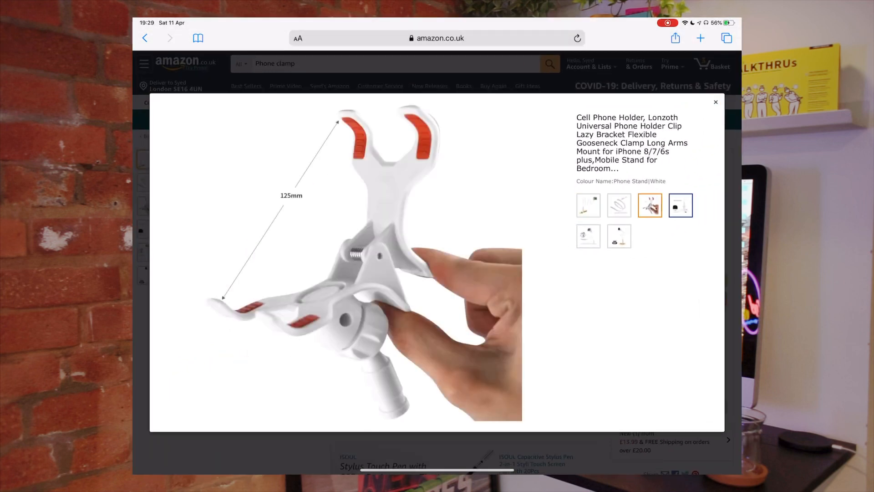
{"action": "left_click", "coordinate": [587, 235]}
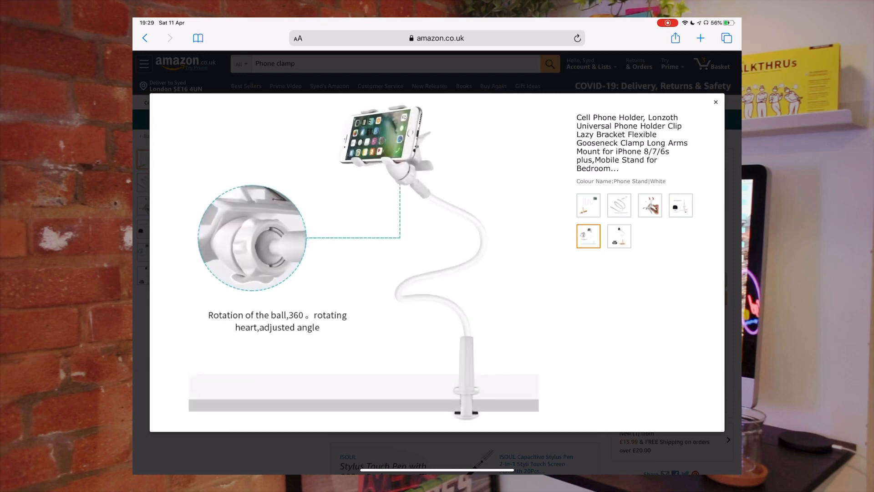
{"action": "left_click", "coordinate": [715, 102]}
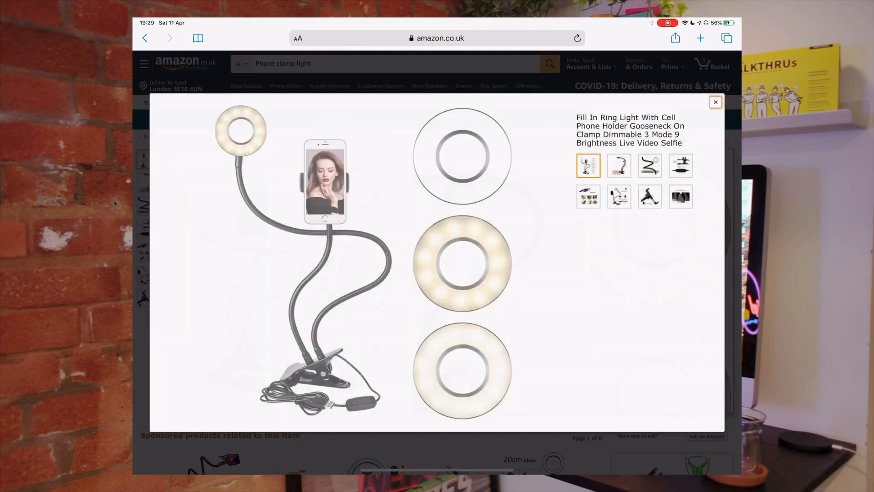
View the ring light holder's desk-clamp image and its clamp and brightness controller close-up
{"action": "left_click", "coordinate": [619, 166]}
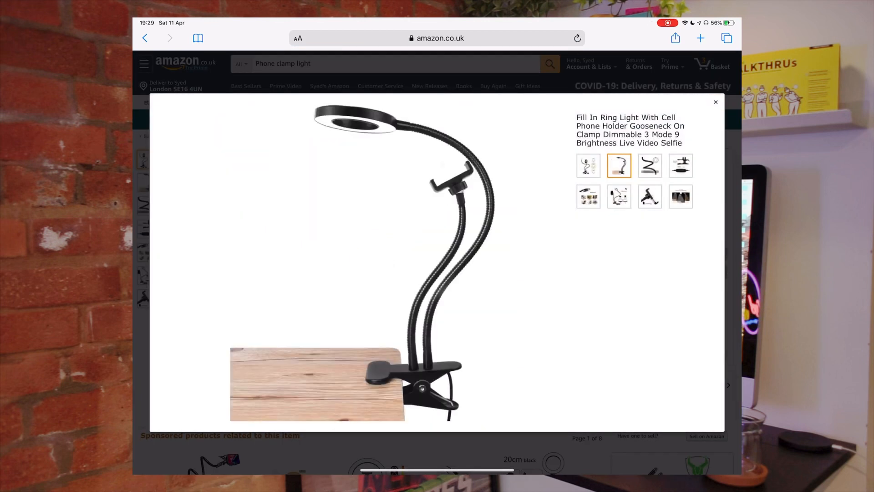
{"action": "left_click", "coordinate": [680, 164]}
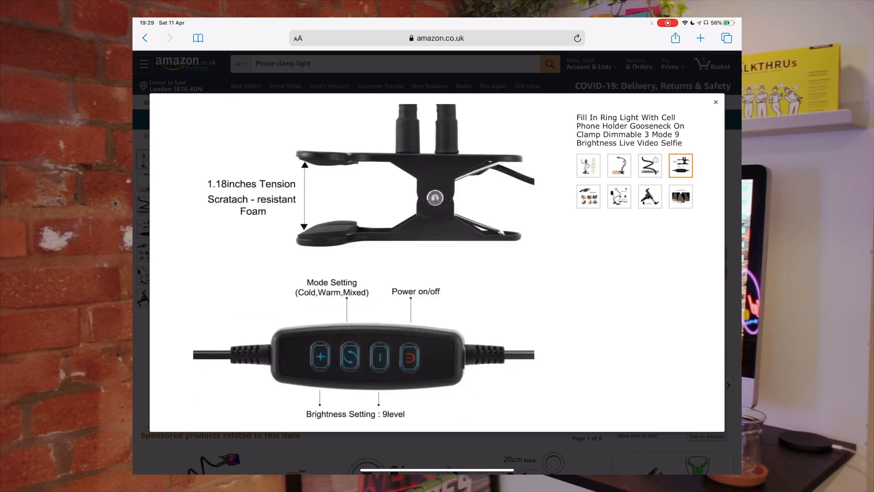